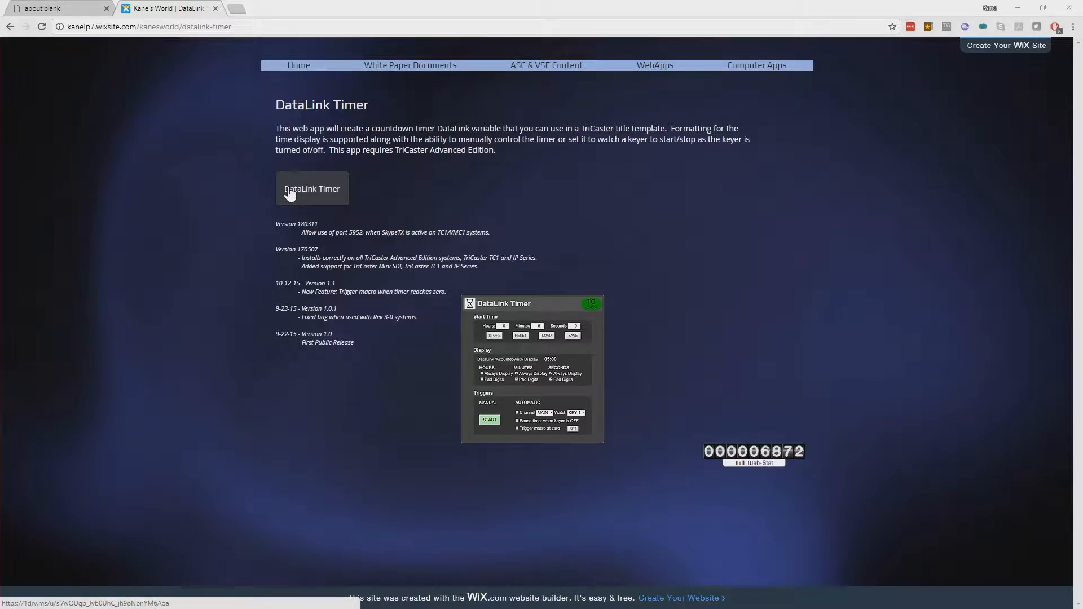
pyautogui.moveTo(166, 241)
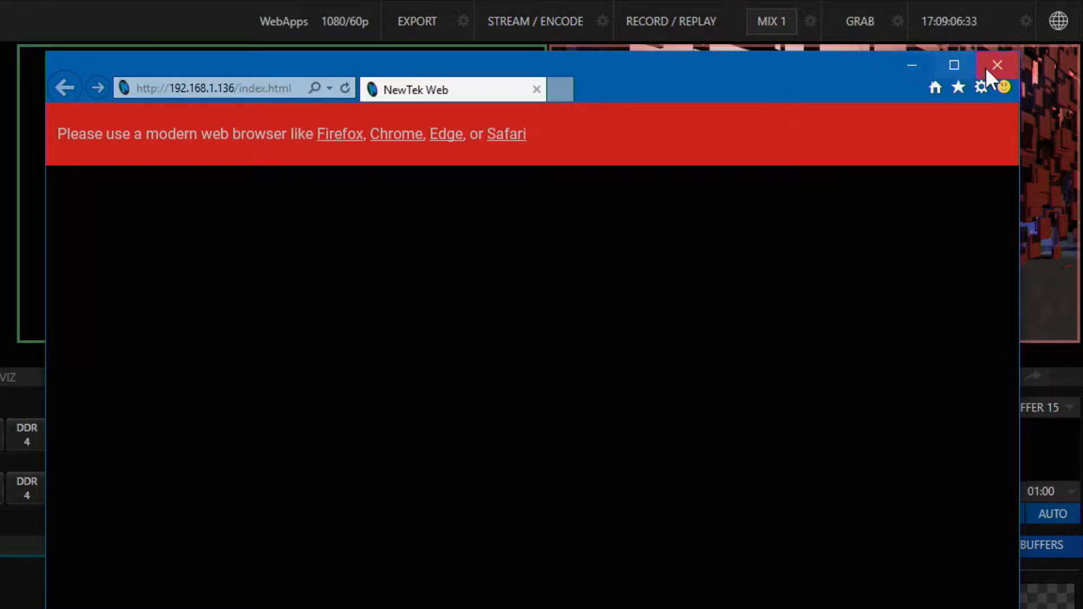
# - Close the NewTek Web window that rejects this browser
pyautogui.click(998, 64)
pyautogui.write('192.168.1.136/')
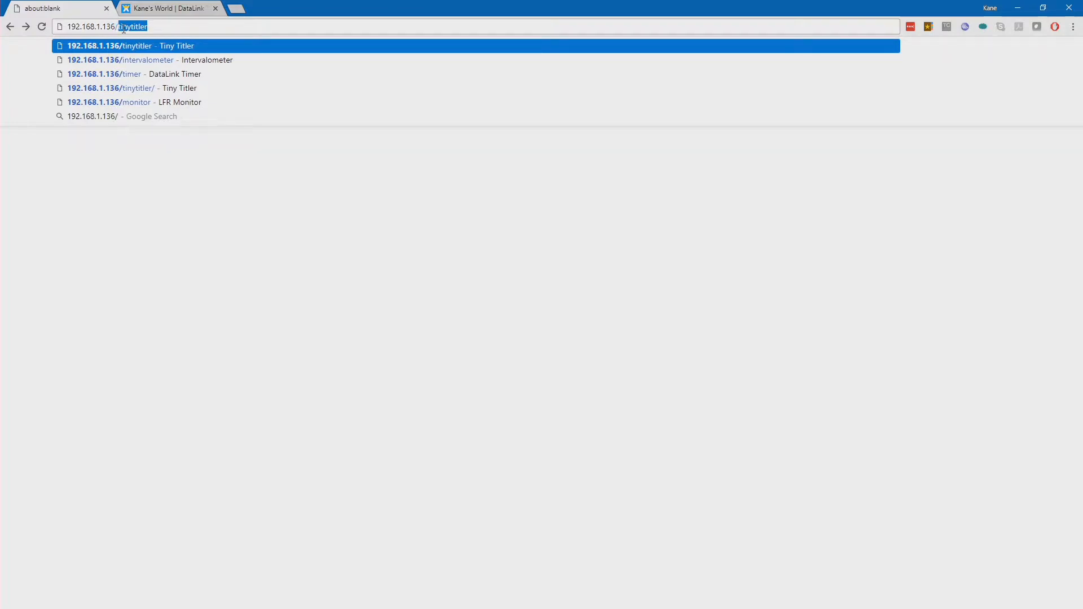
# - Load 192.168.1.136/timer in Chrome to bring up the DataLink Timer app
pyautogui.write('timer')
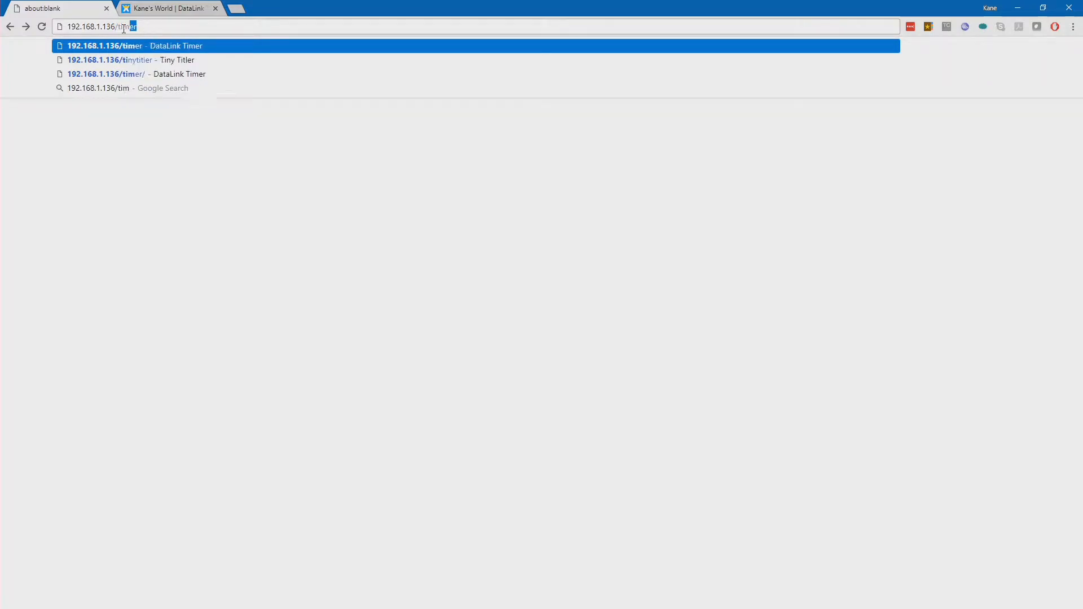
pyautogui.press('Enter')
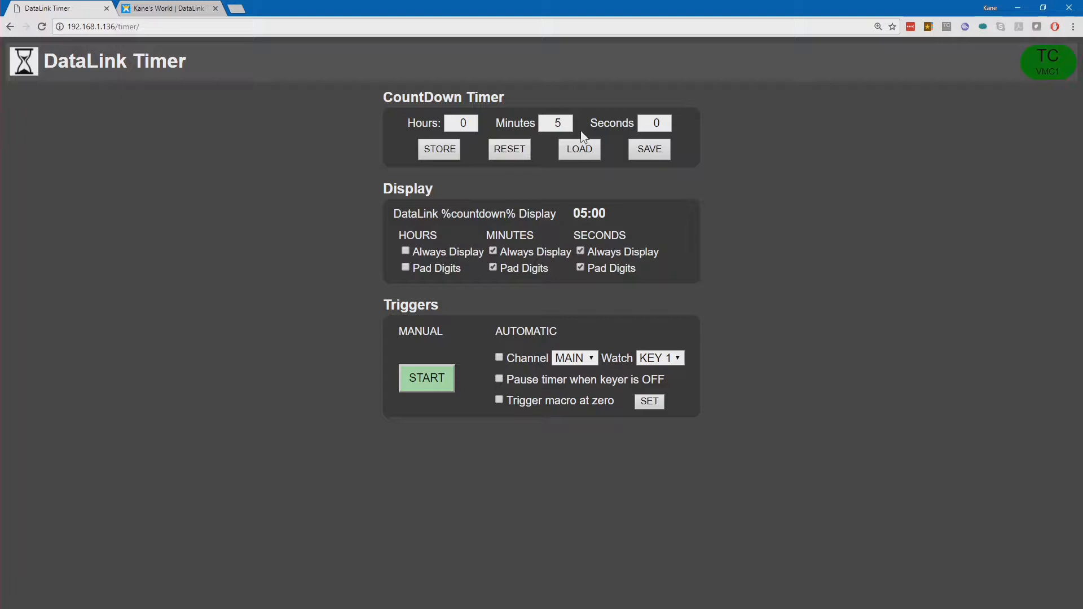
pyautogui.moveTo(475, 226)
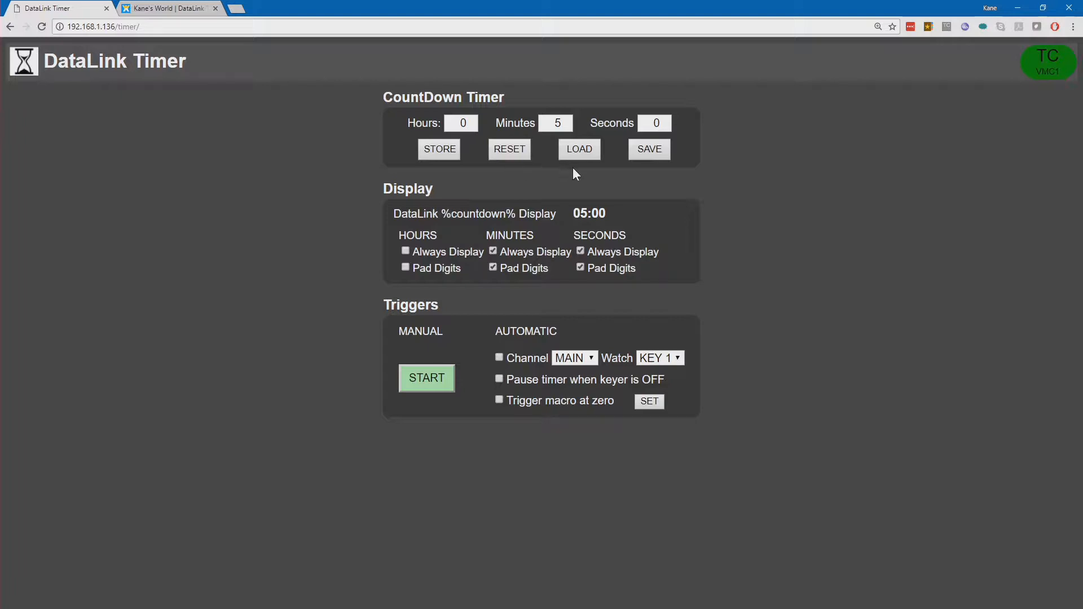
pyautogui.moveTo(658, 167)
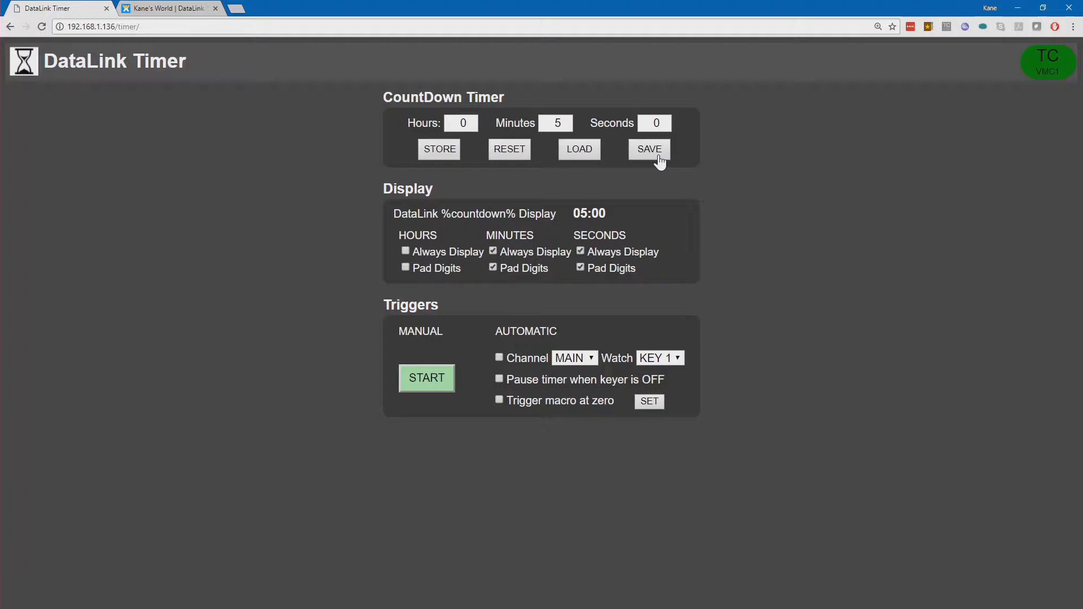
pyautogui.moveTo(475, 197)
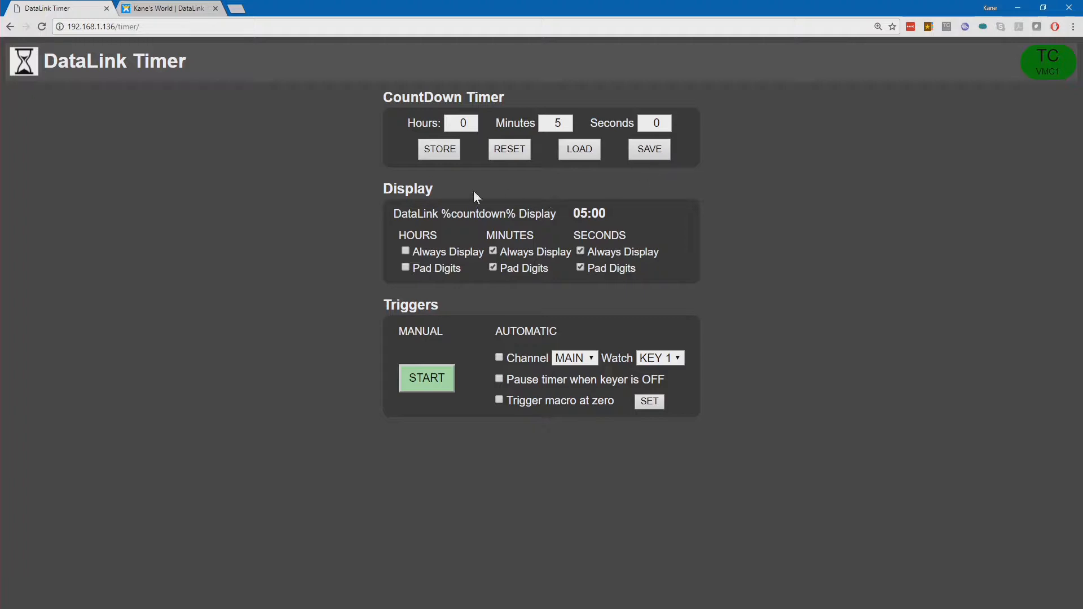
pyautogui.moveTo(624, 190)
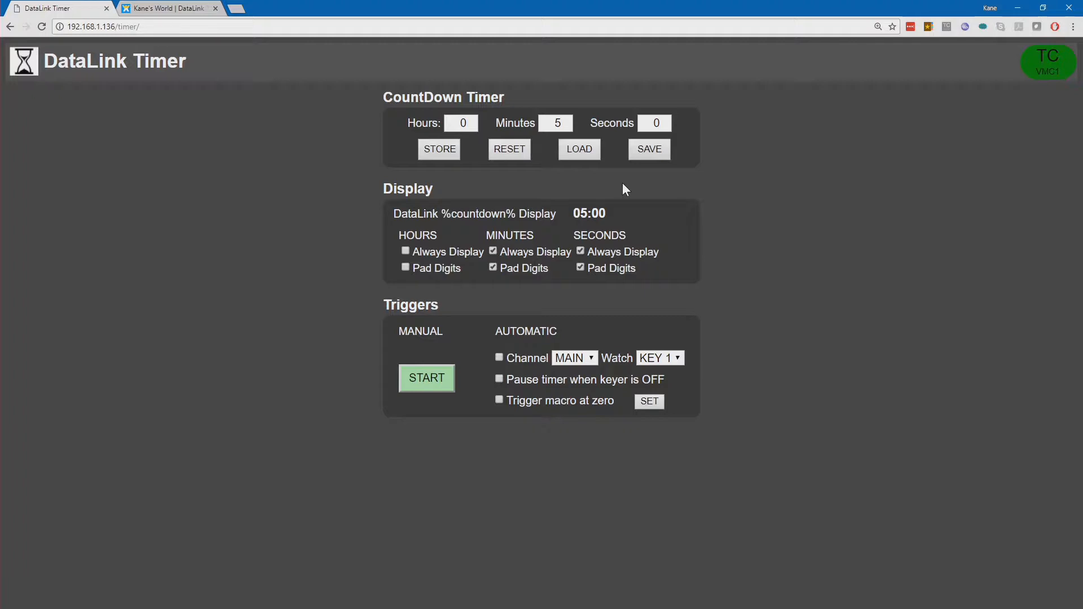
pyautogui.moveTo(601, 211)
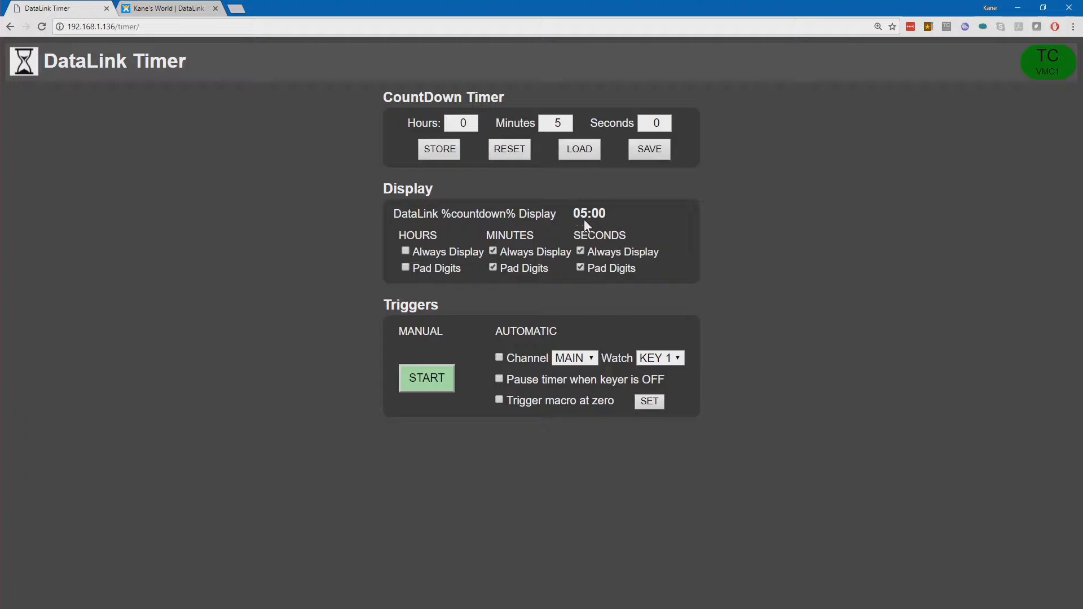
pyautogui.moveTo(595, 224)
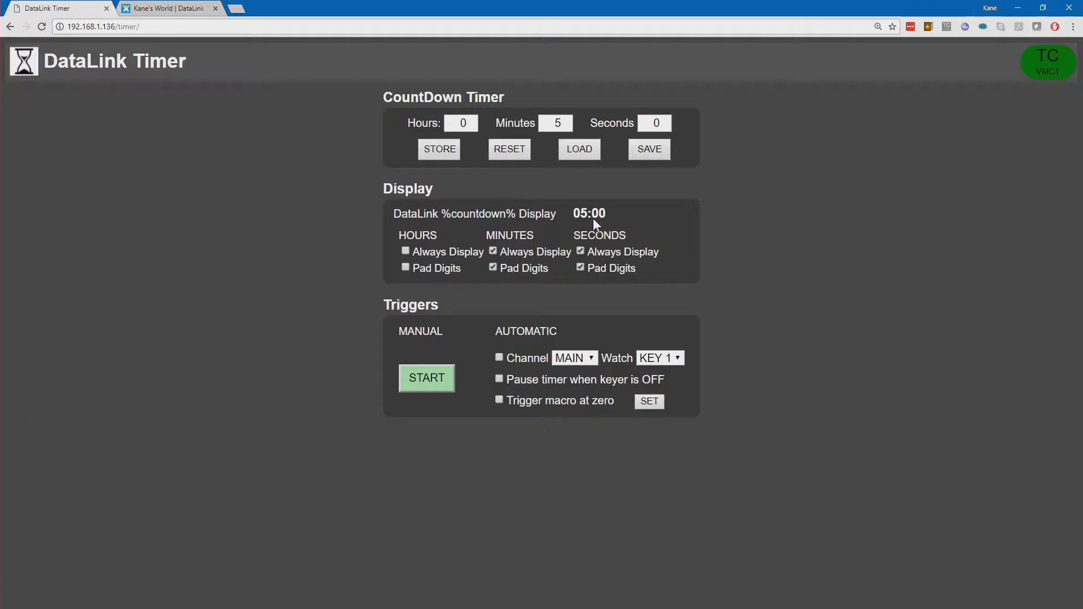
pyautogui.moveTo(605, 224)
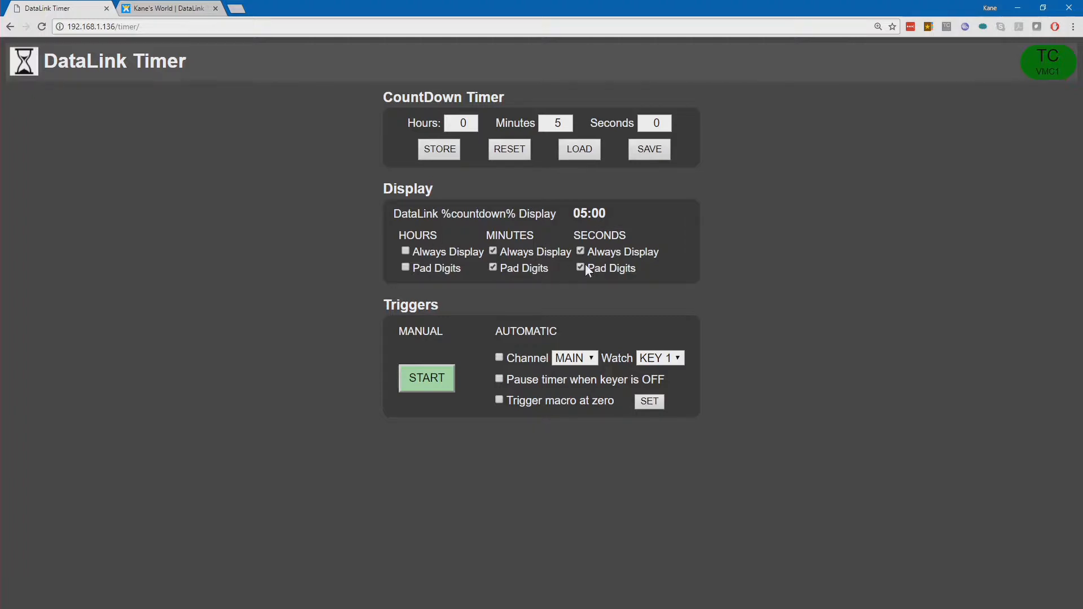
pyautogui.moveTo(623, 275)
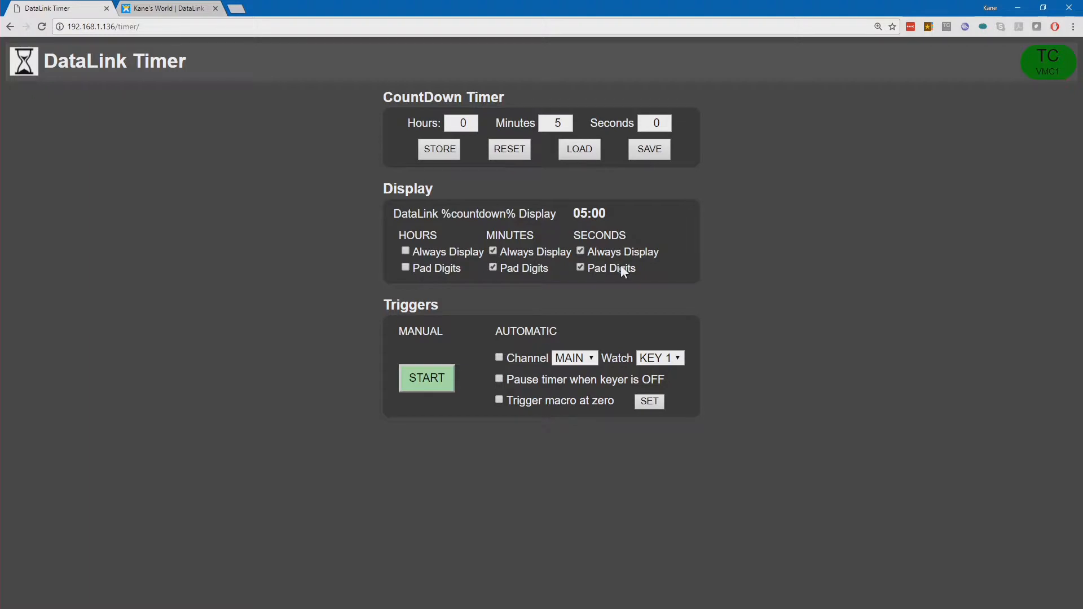
pyautogui.moveTo(432, 232)
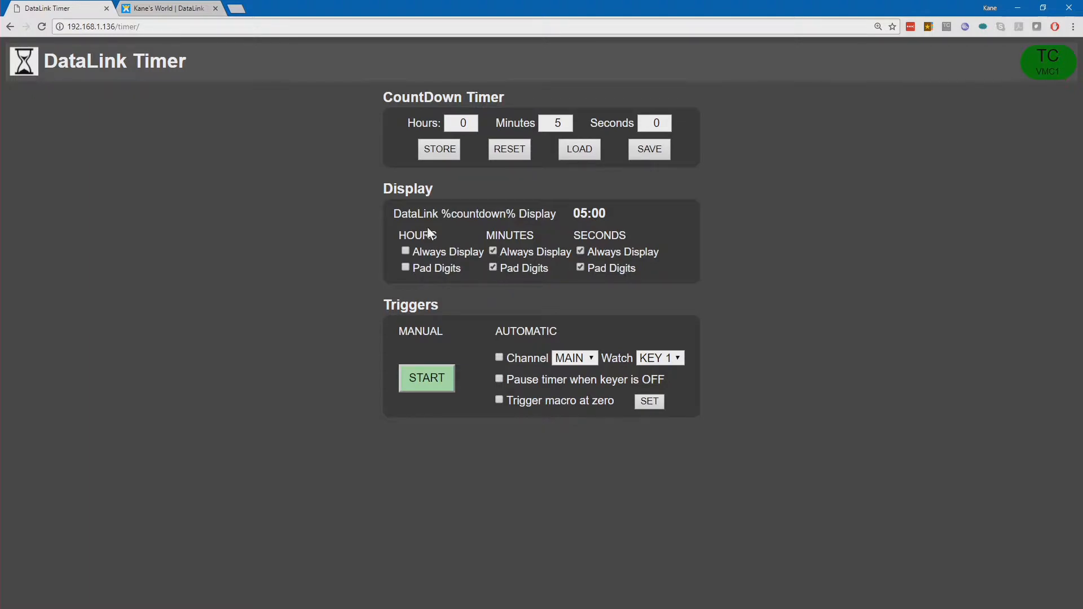
pyautogui.moveTo(425, 245)
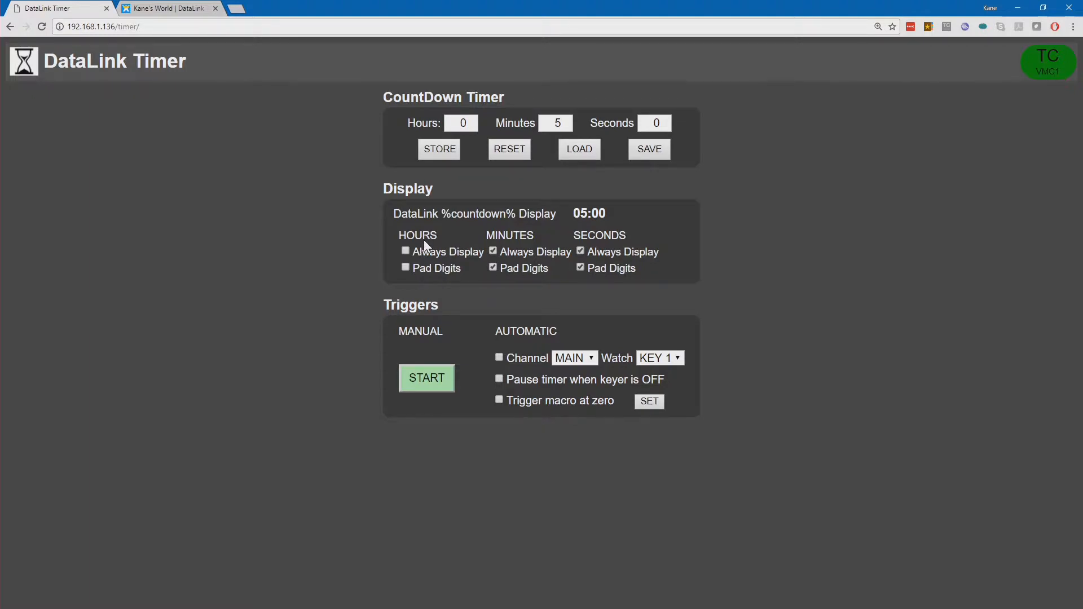
pyautogui.moveTo(417, 268)
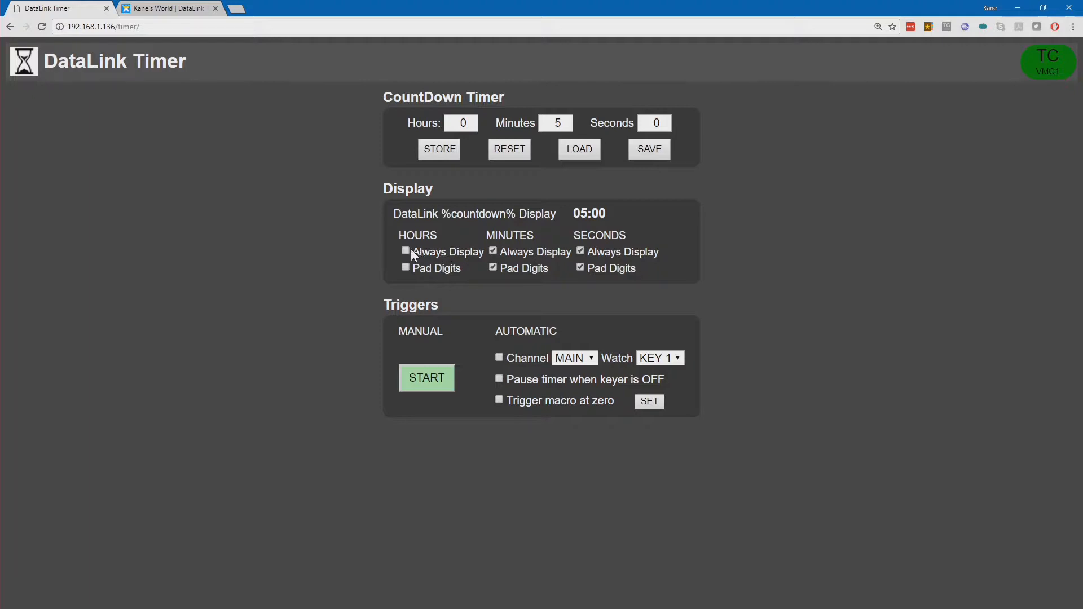
# - Preview Hours Always Display and Pad Digits, then turn hours back off so the countdown reads 5:00
pyautogui.click(406, 251)
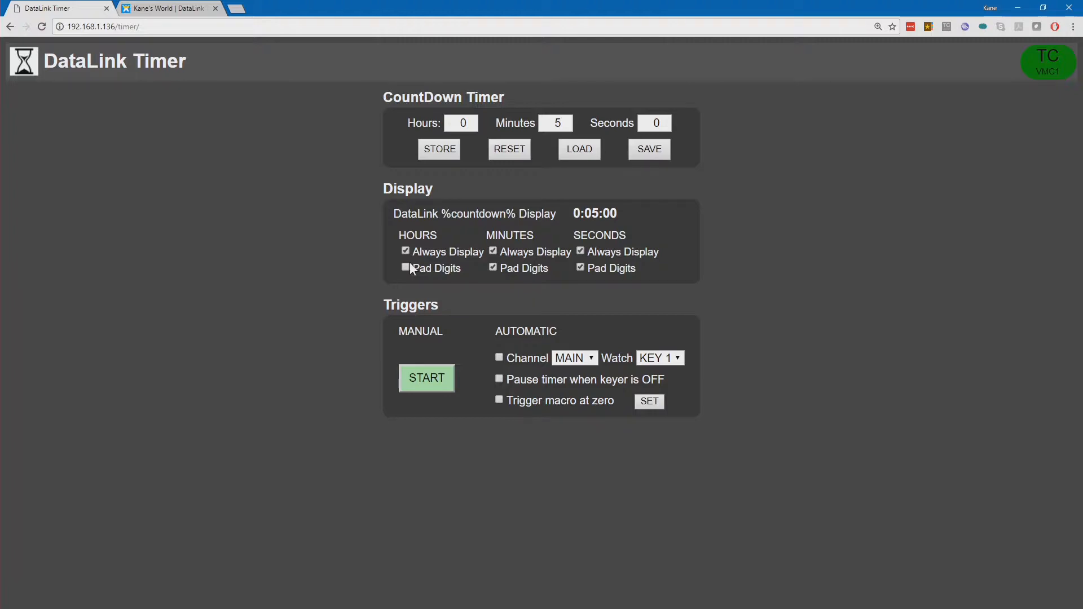
pyautogui.moveTo(407, 277)
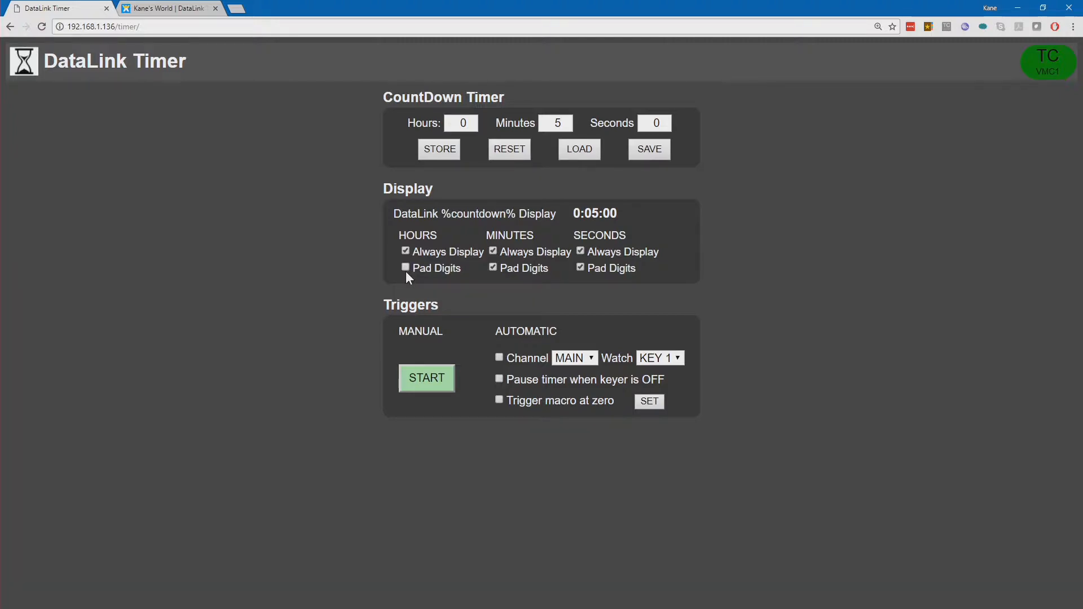
pyautogui.click(406, 267)
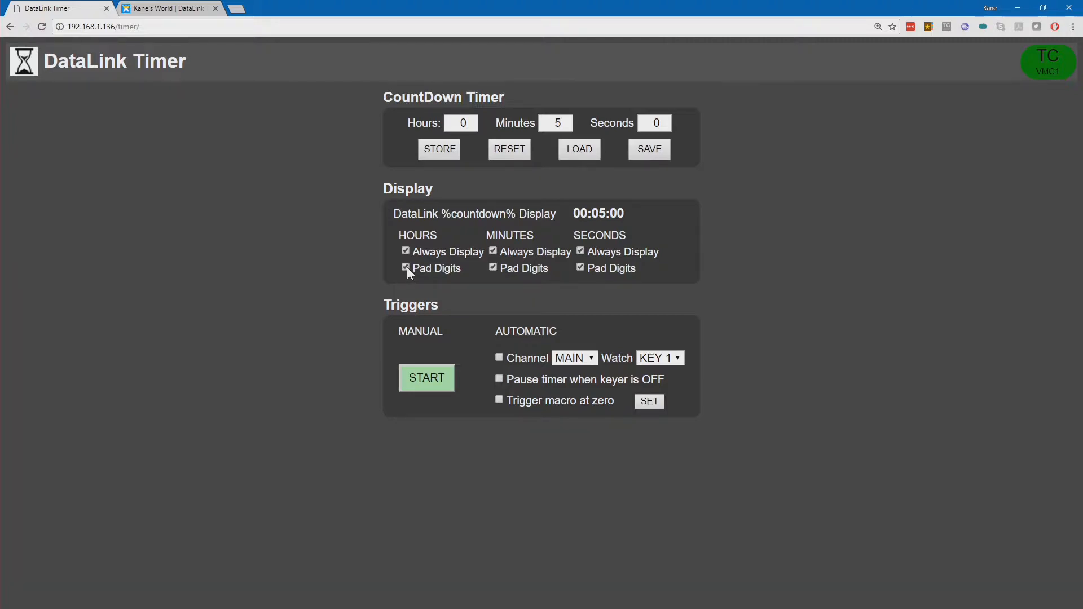
pyautogui.click(405, 251)
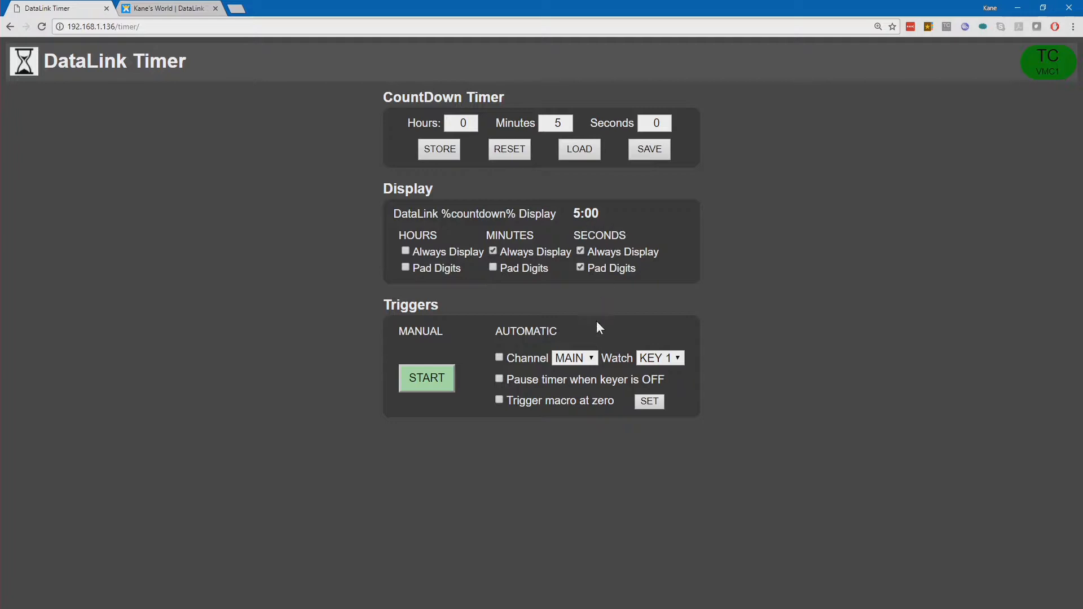
pyautogui.moveTo(568, 299)
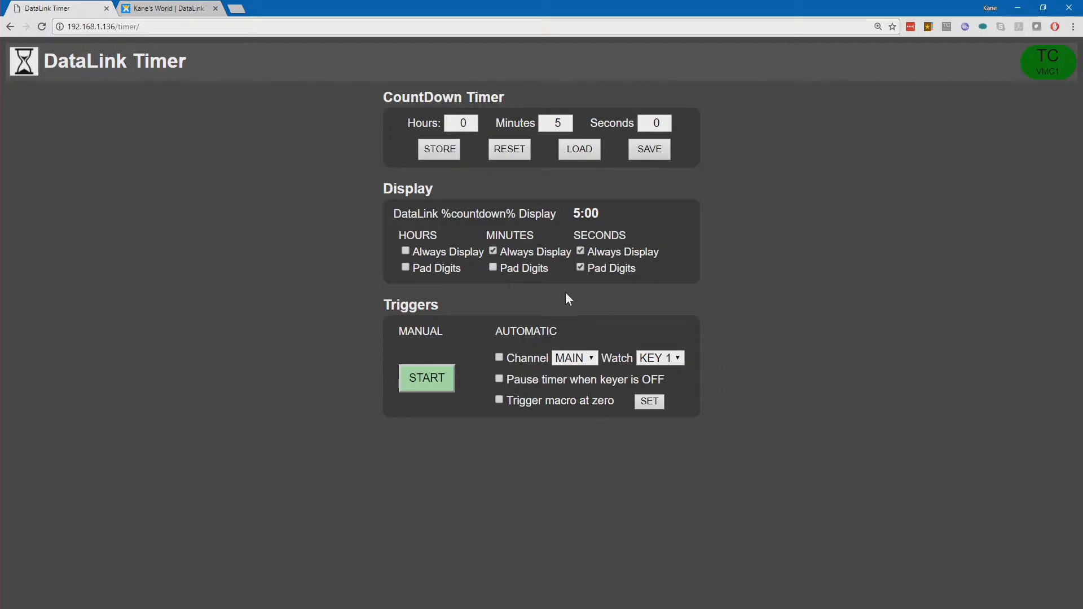
pyautogui.moveTo(386, 360)
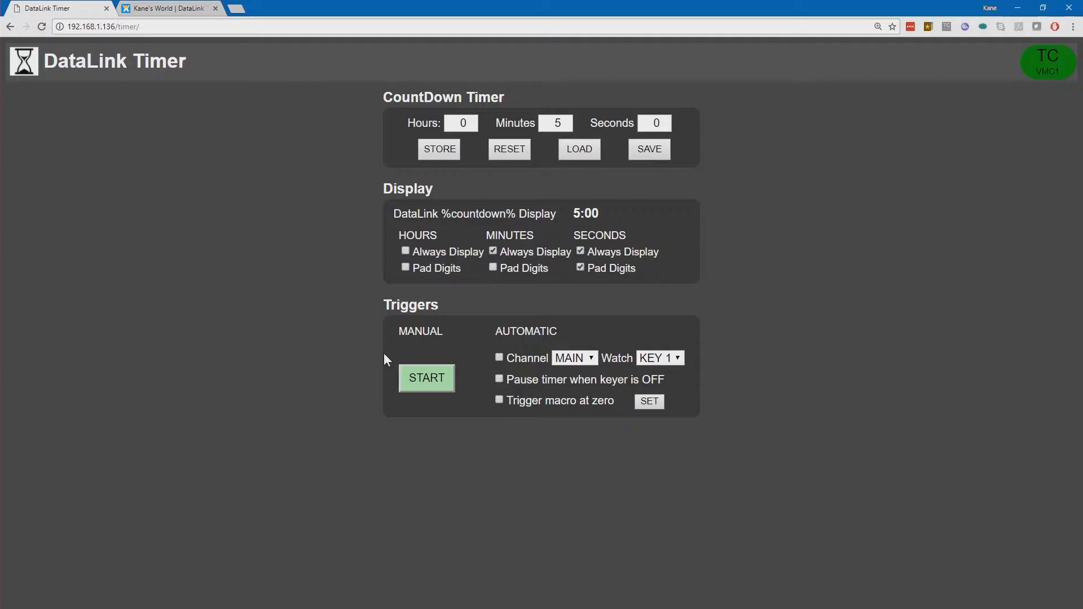
pyautogui.moveTo(425, 388)
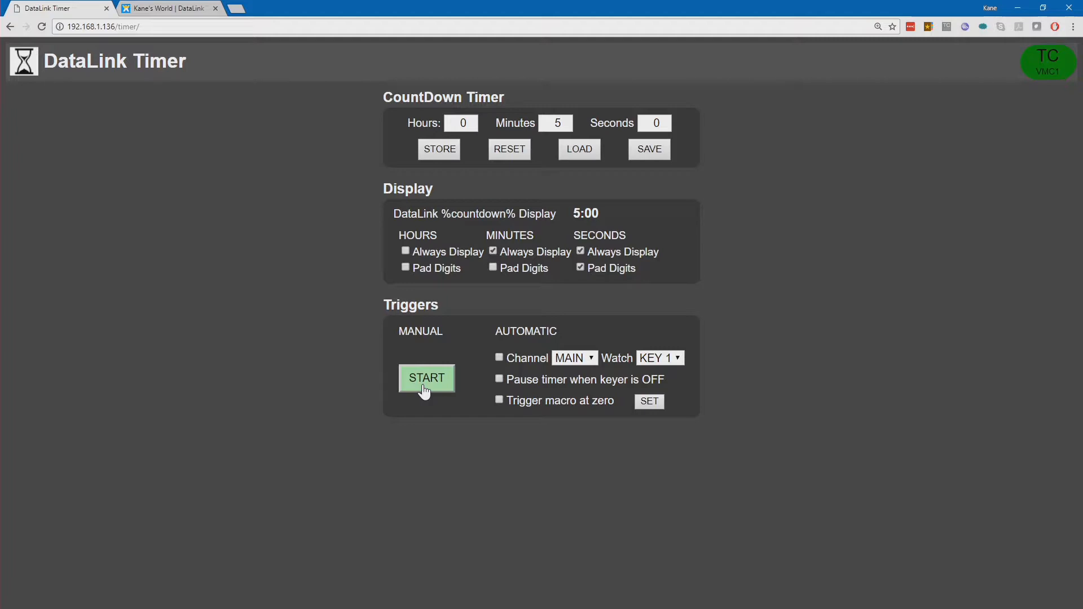
pyautogui.click(573, 358)
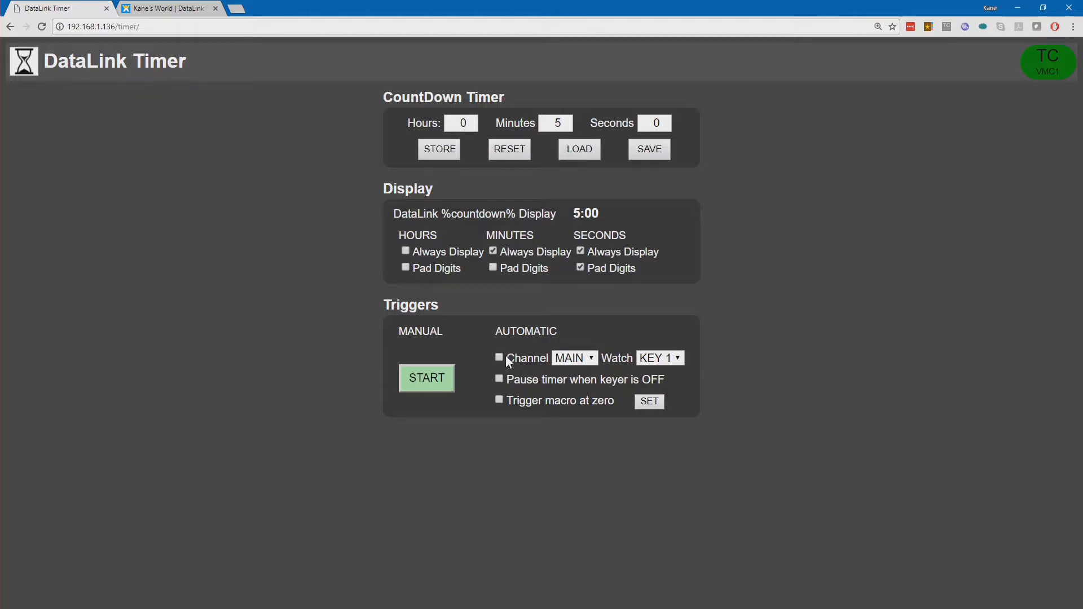
pyautogui.moveTo(514, 362)
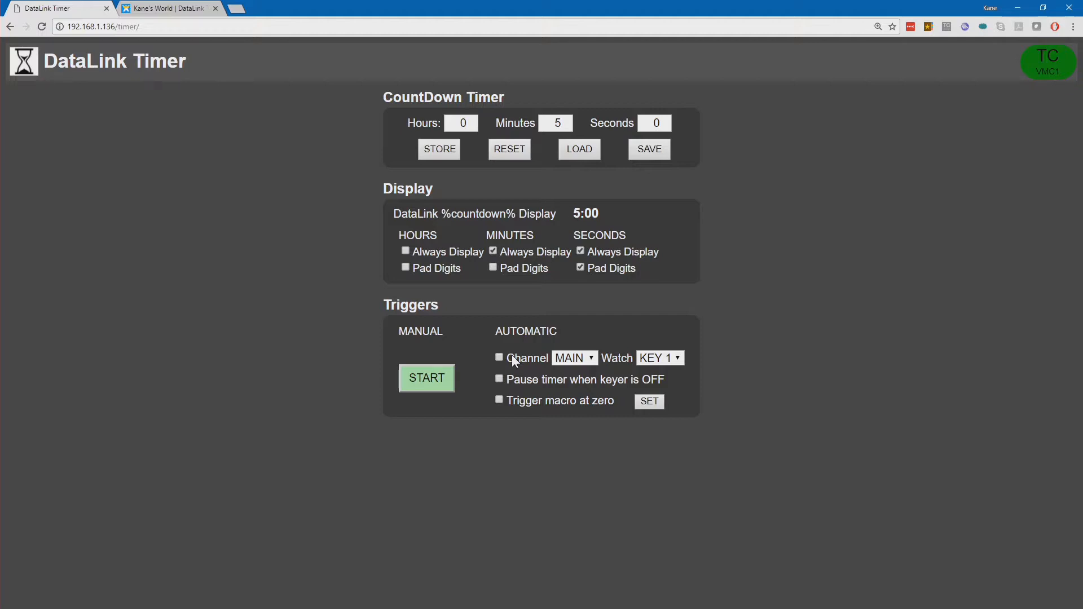
pyautogui.moveTo(599, 388)
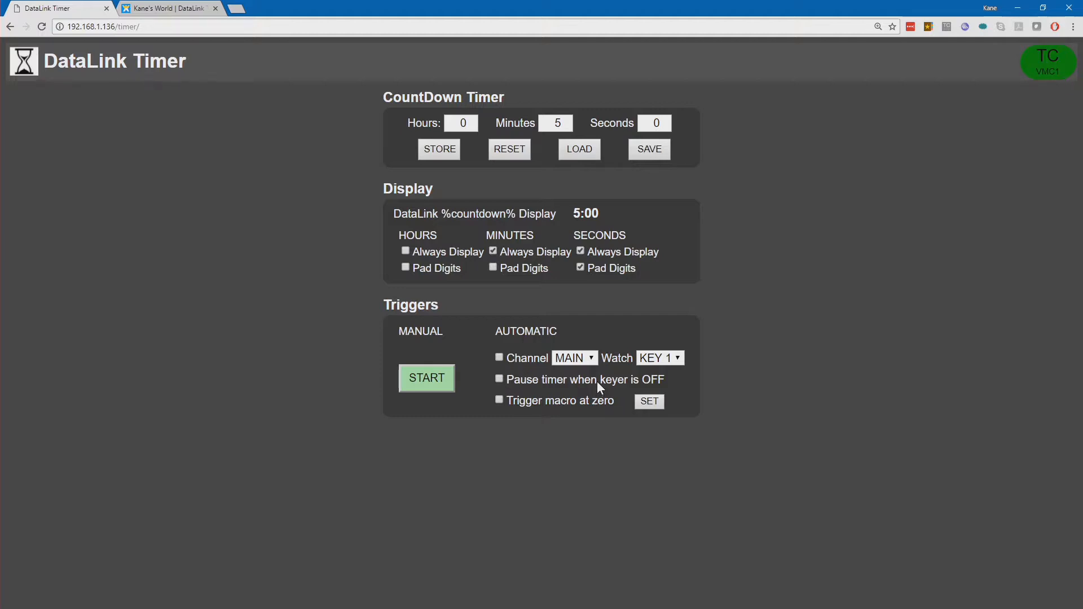
pyautogui.moveTo(618, 389)
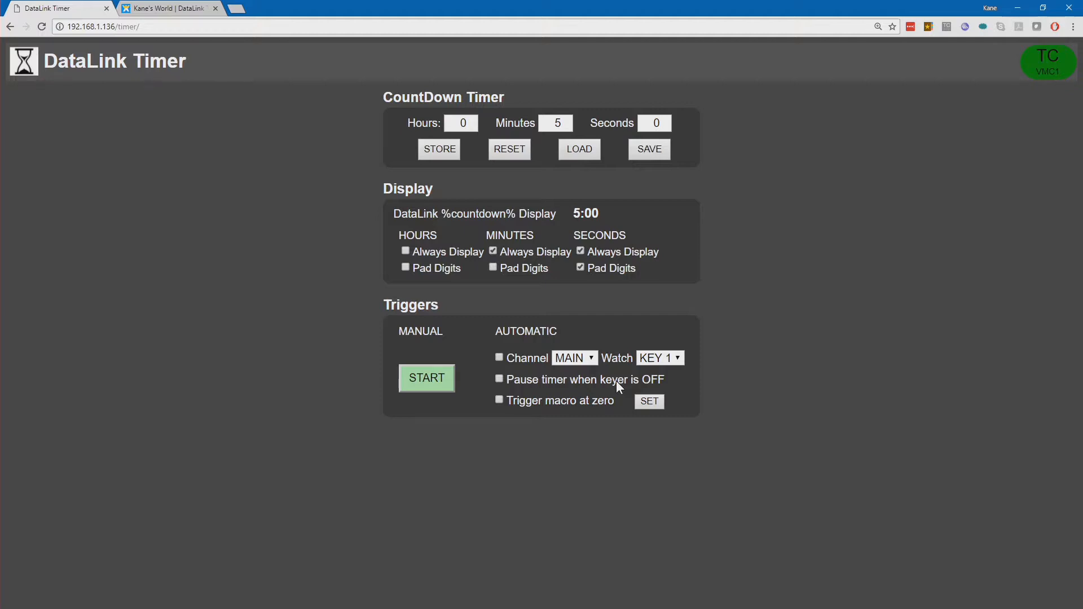
pyautogui.moveTo(500, 404)
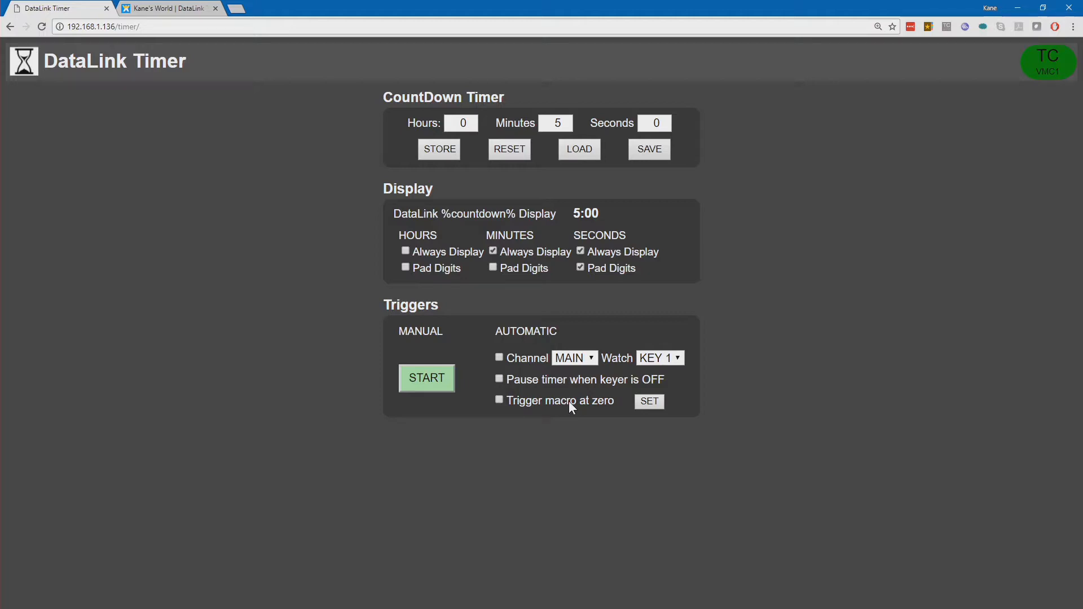
pyautogui.moveTo(611, 413)
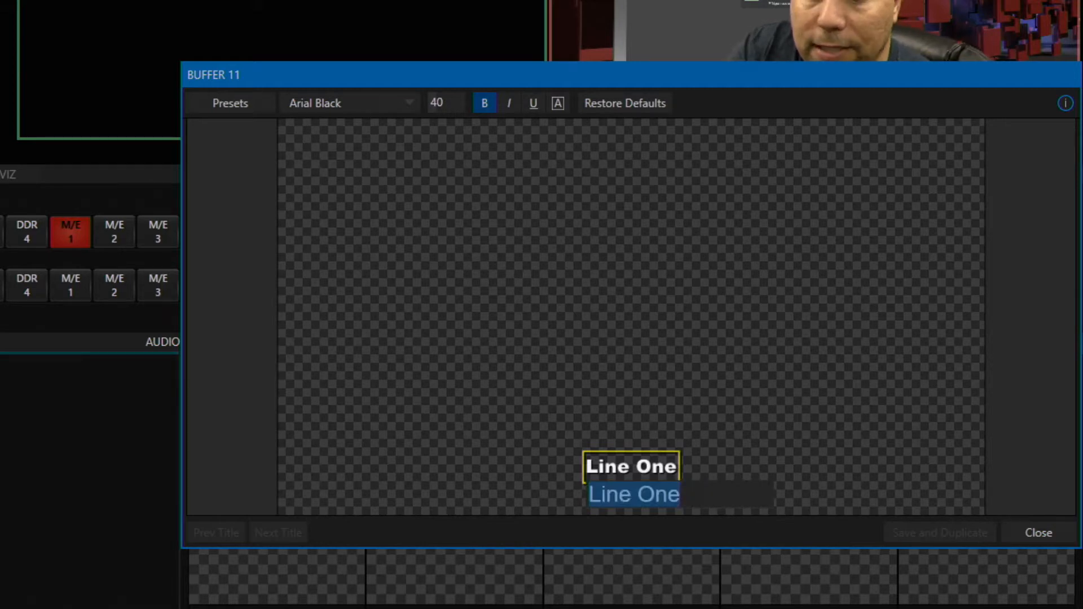
# - Replace the title's second line with 'Time Left' and begin the %countdown% data tag
pyautogui.write('Time')
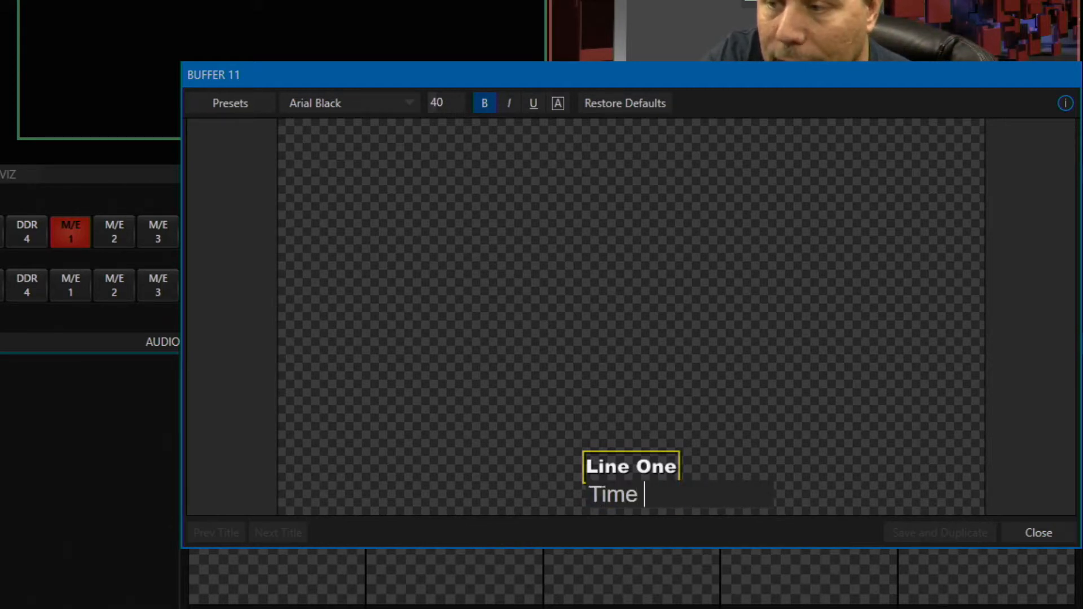
pyautogui.write('Left')
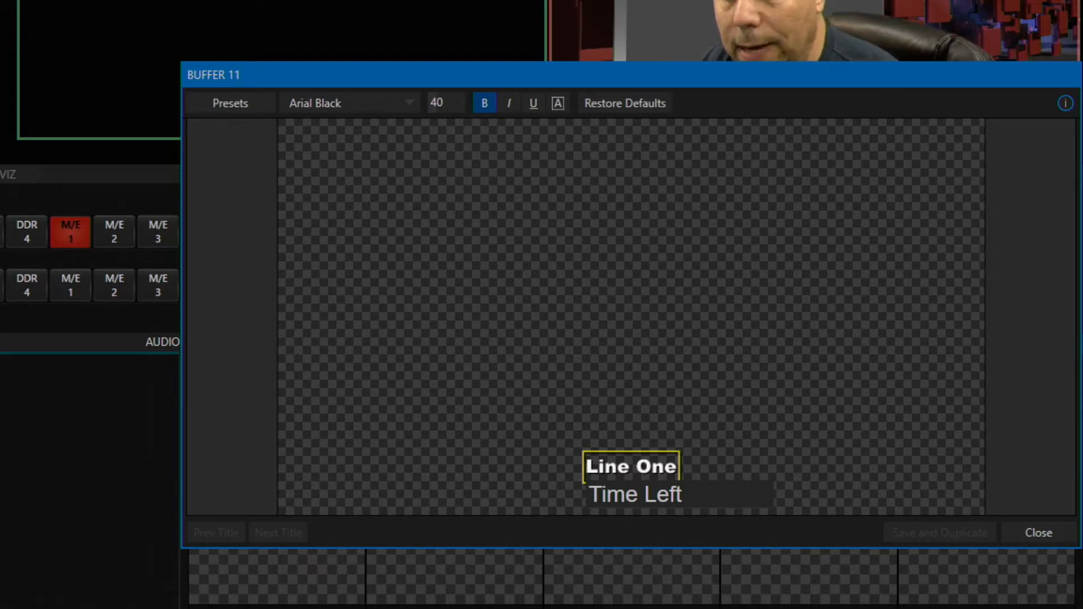
pyautogui.write('%')
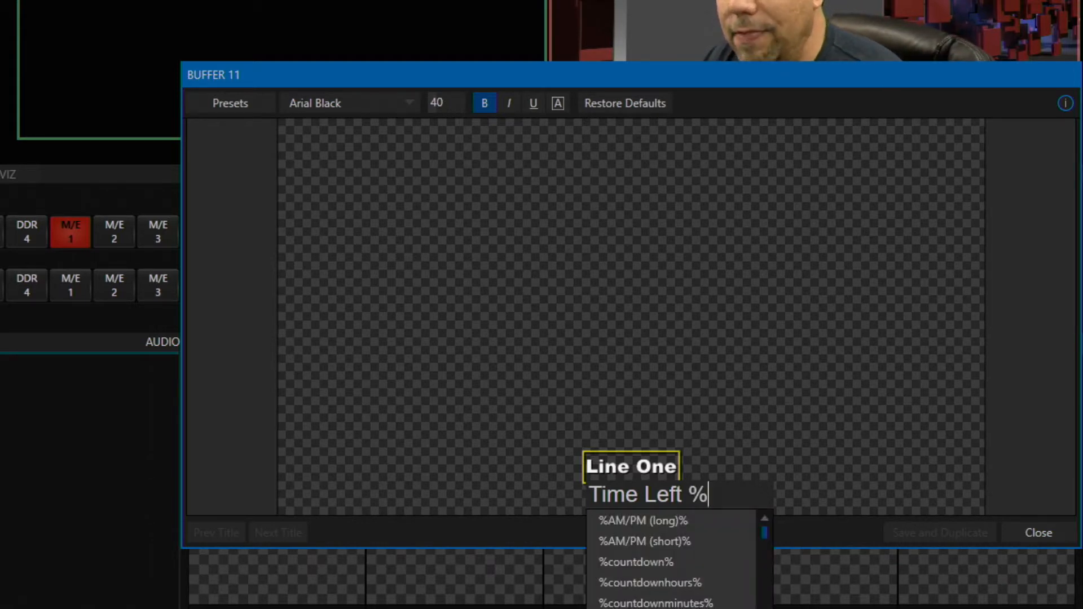
pyautogui.write('co')
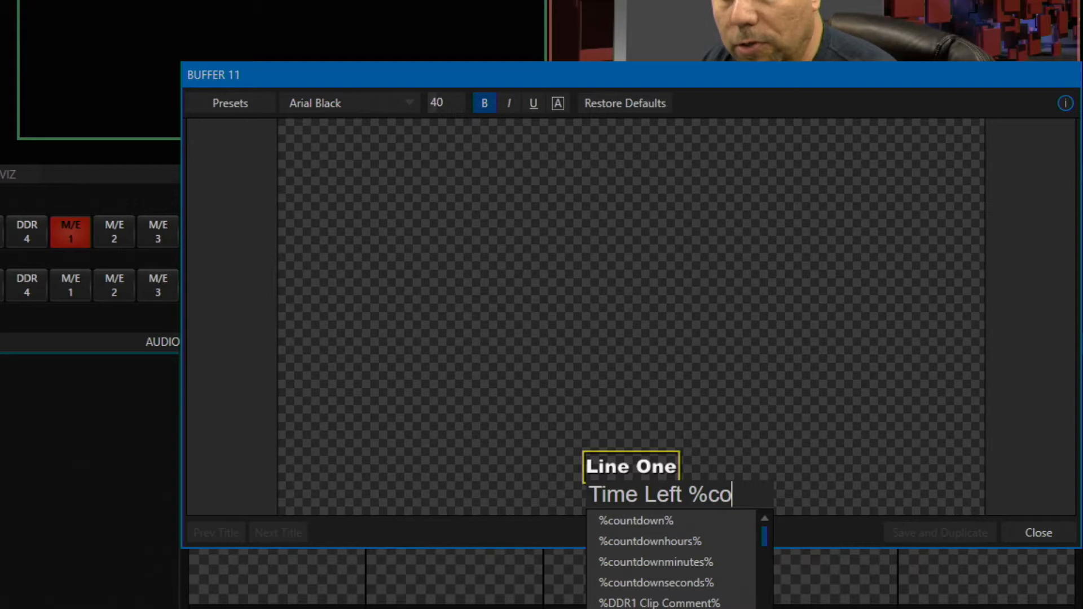
pyautogui.write('u')
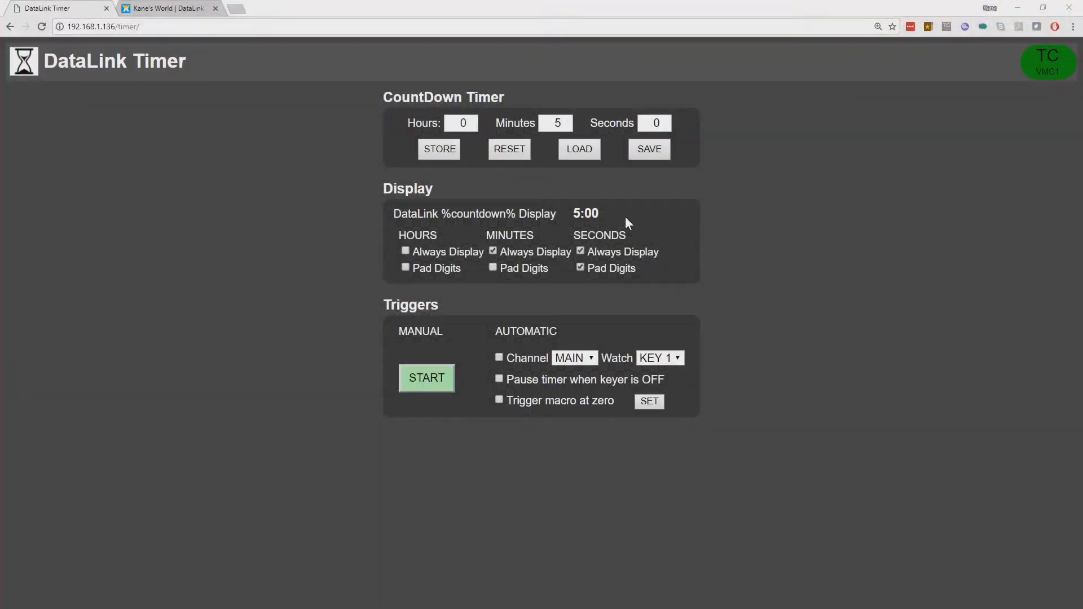
pyautogui.moveTo(615, 225)
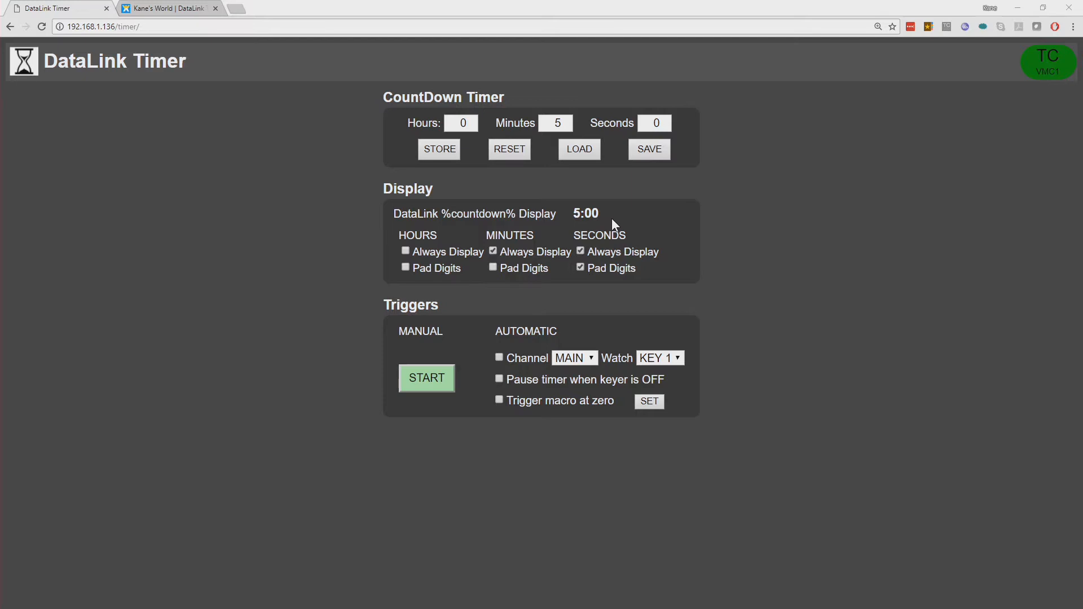
pyautogui.moveTo(178, 207)
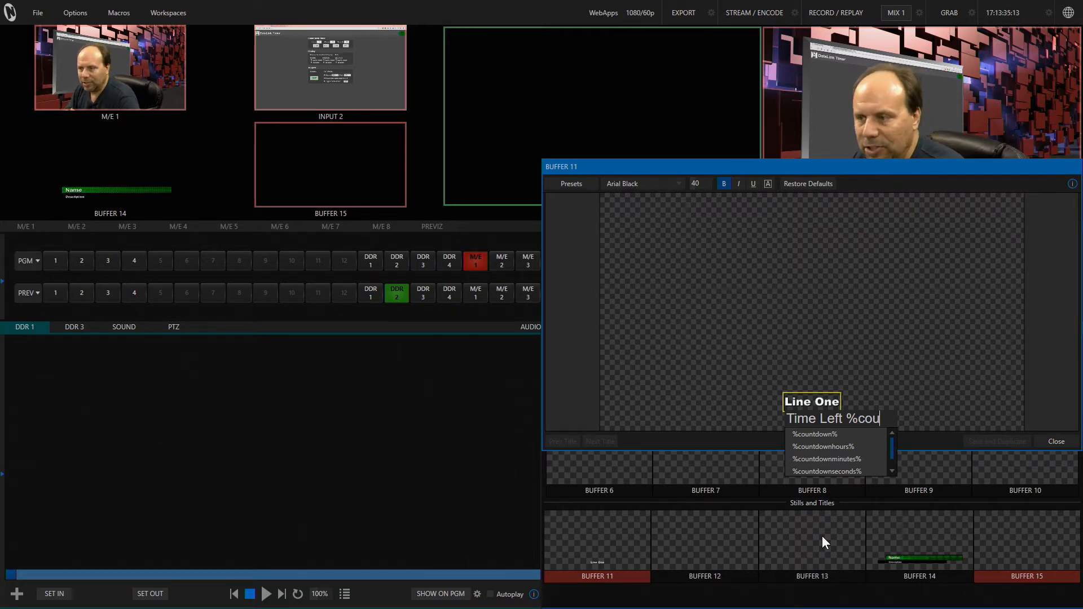
pyautogui.moveTo(819, 441)
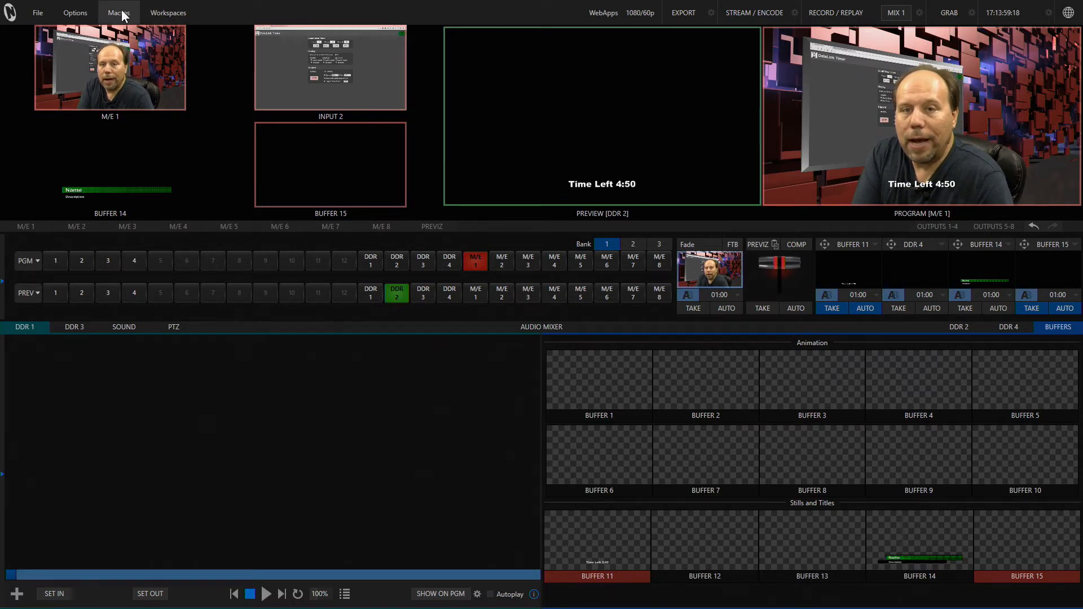
# - In Macro Configuration, clear the Test macro's first trigger and set it to net:DataLink-Timer
pyautogui.click(118, 12)
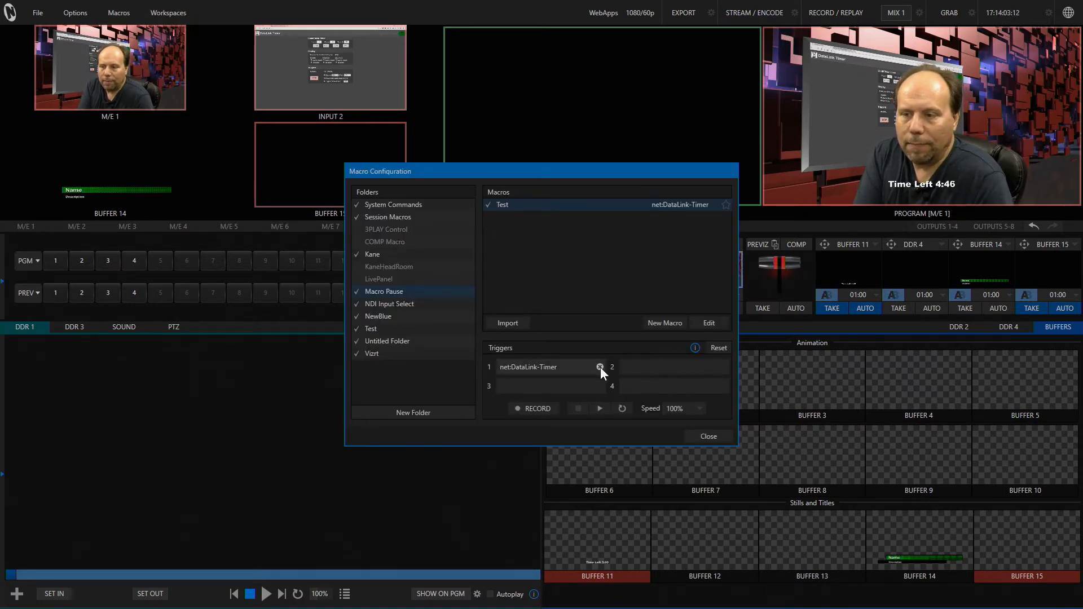
pyautogui.click(600, 366)
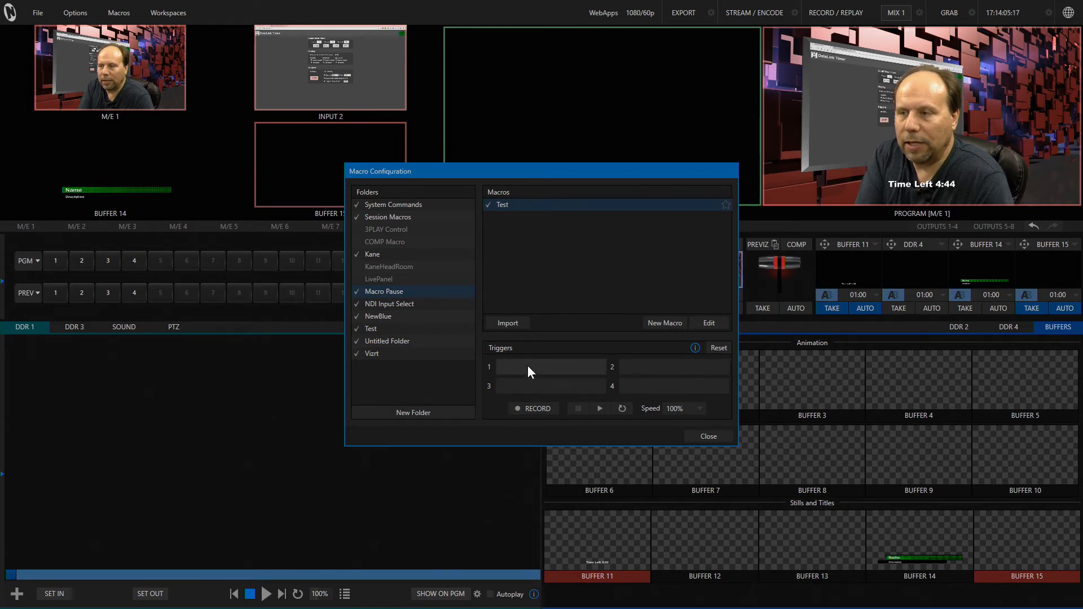
pyautogui.click(551, 367)
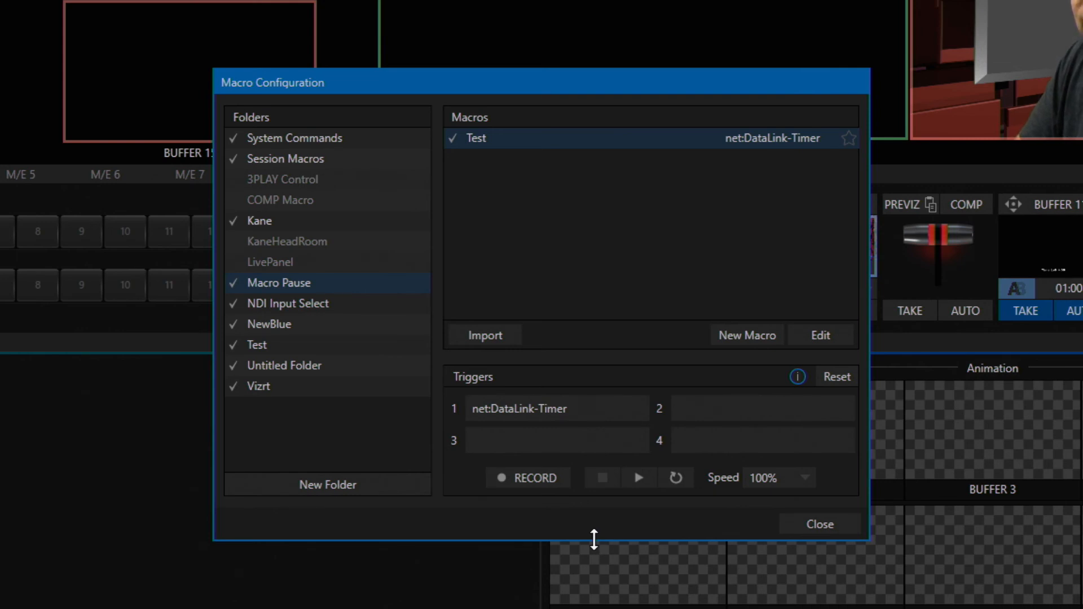
pyautogui.moveTo(569, 435)
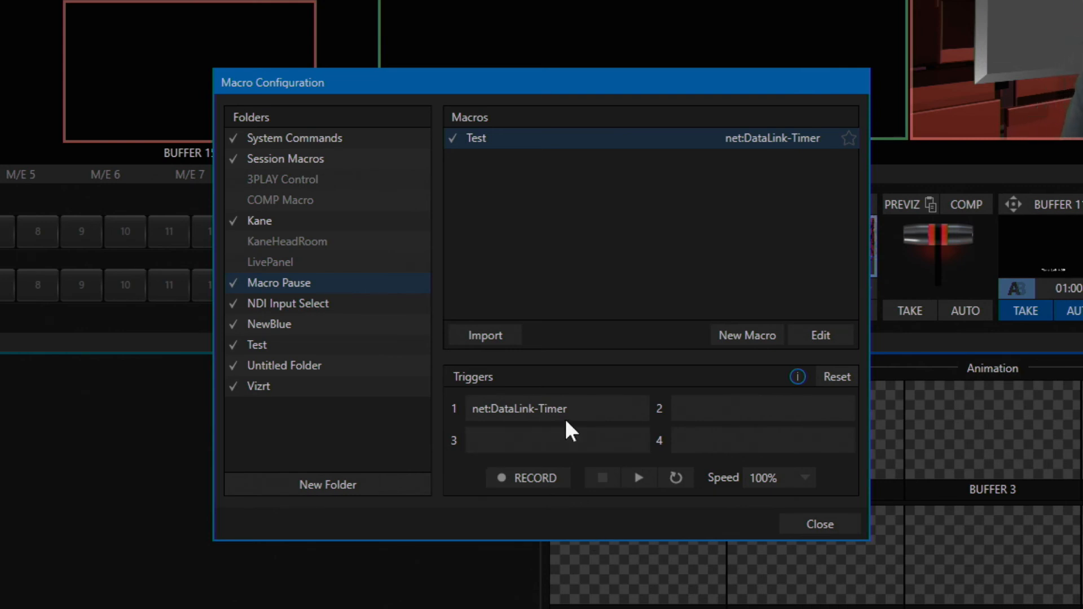